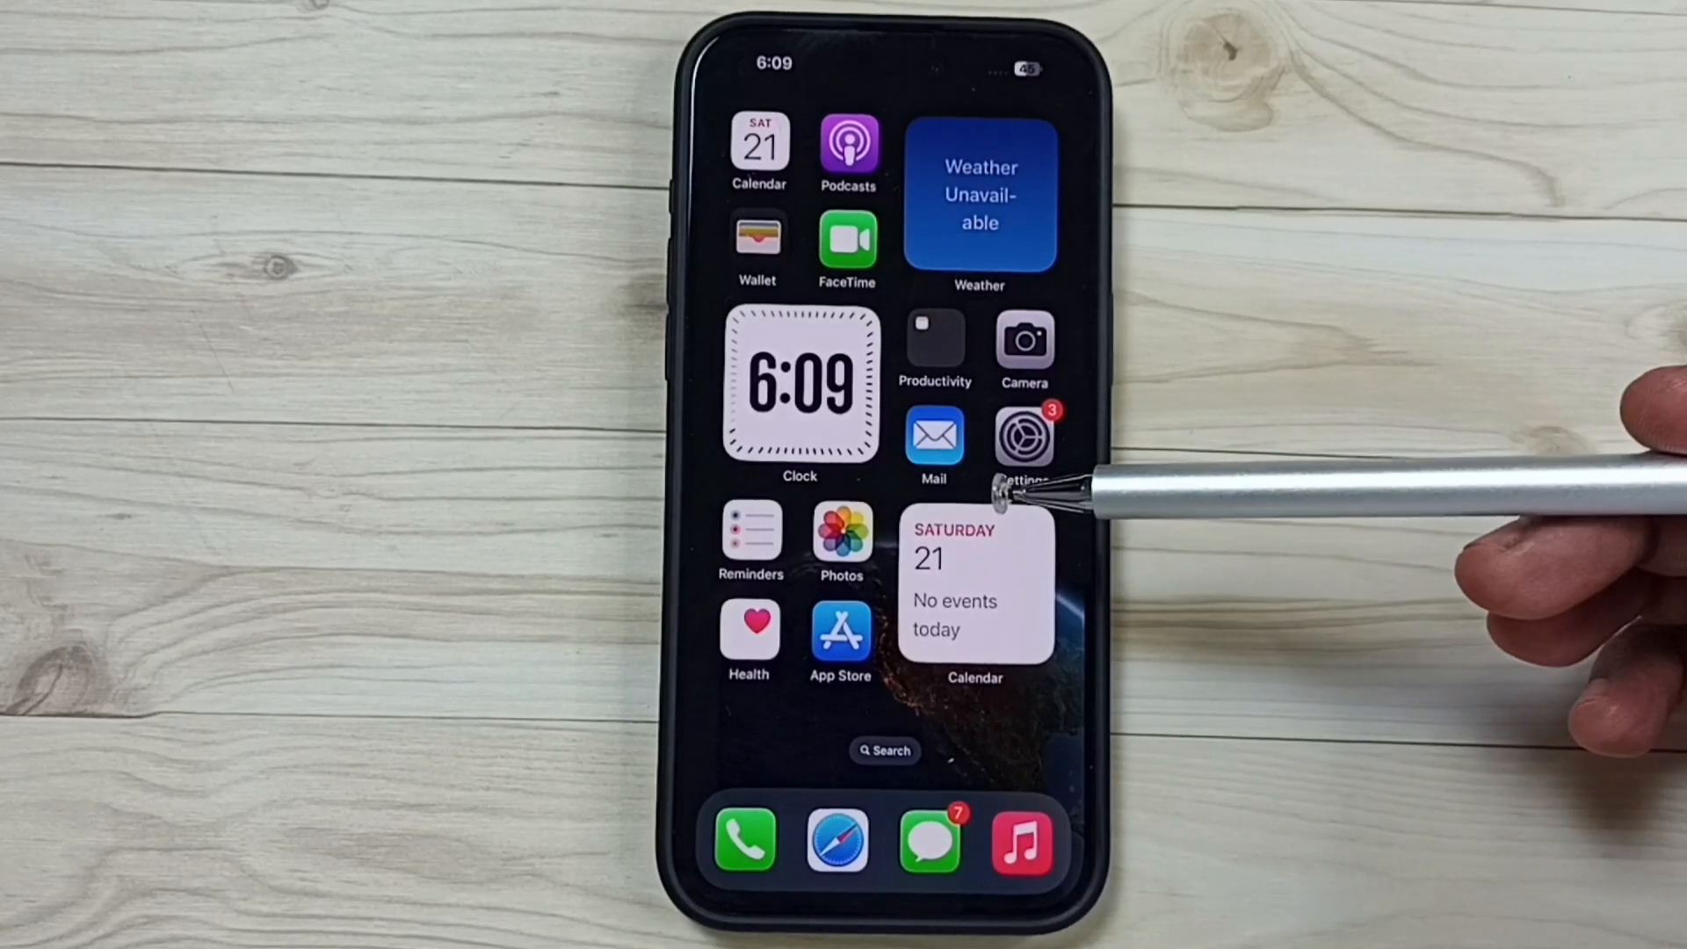
{"action": "mouse_move", "coordinate": [1023, 441]}
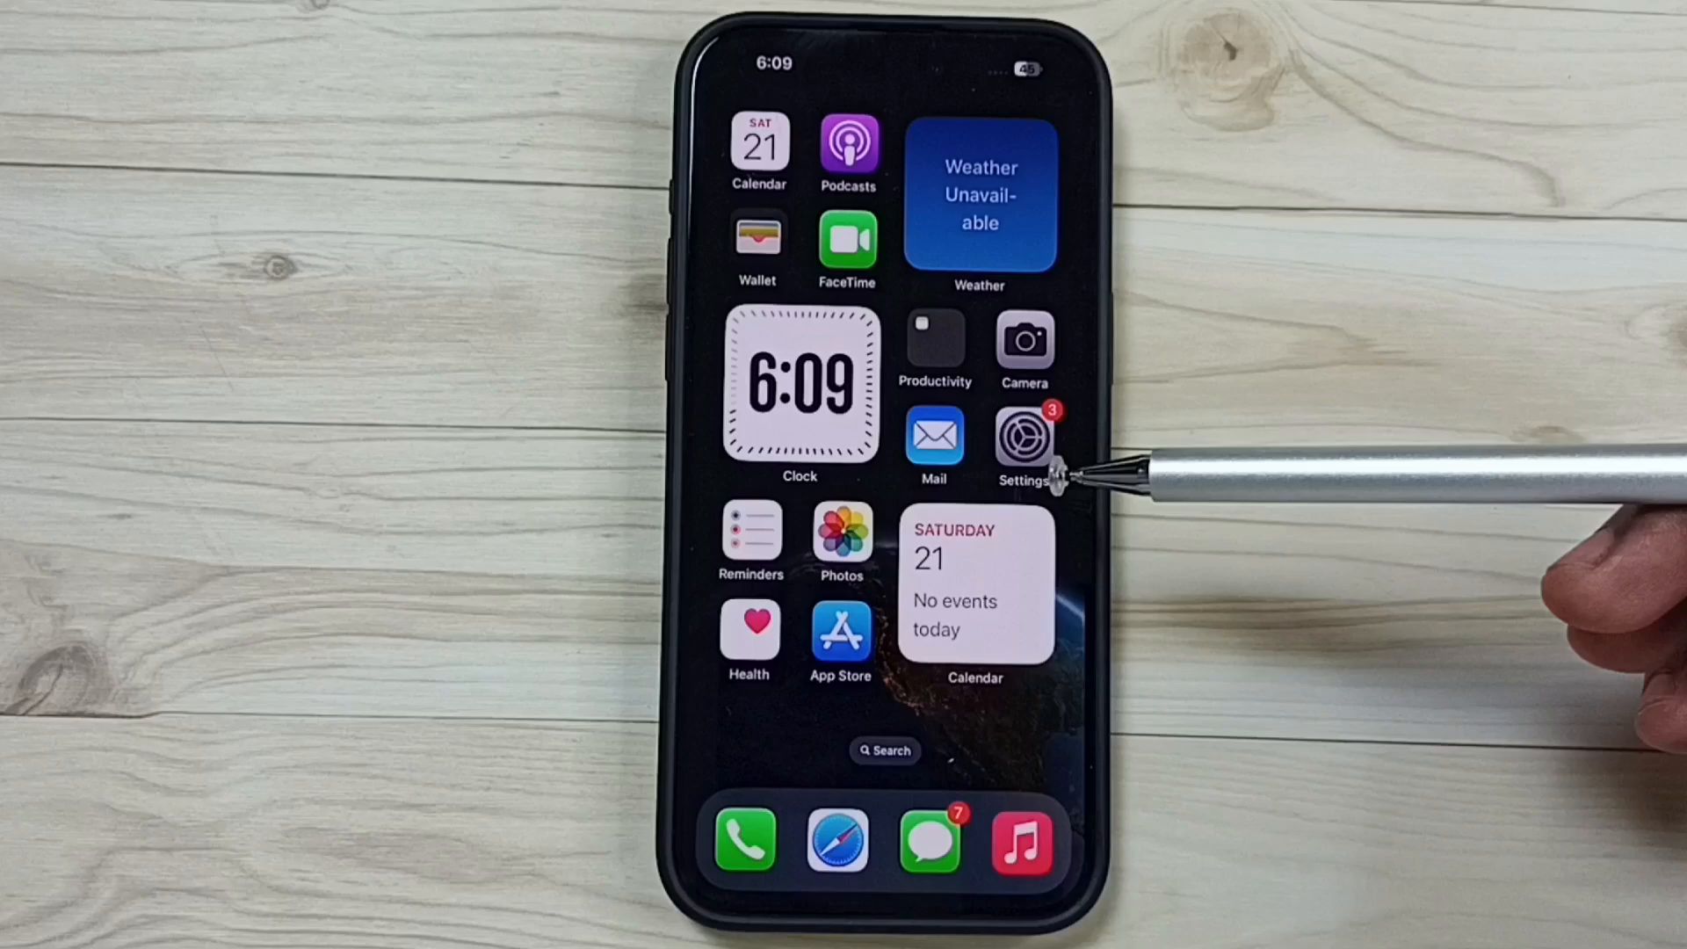
{"action": "mouse_move", "coordinate": [1119, 404]}
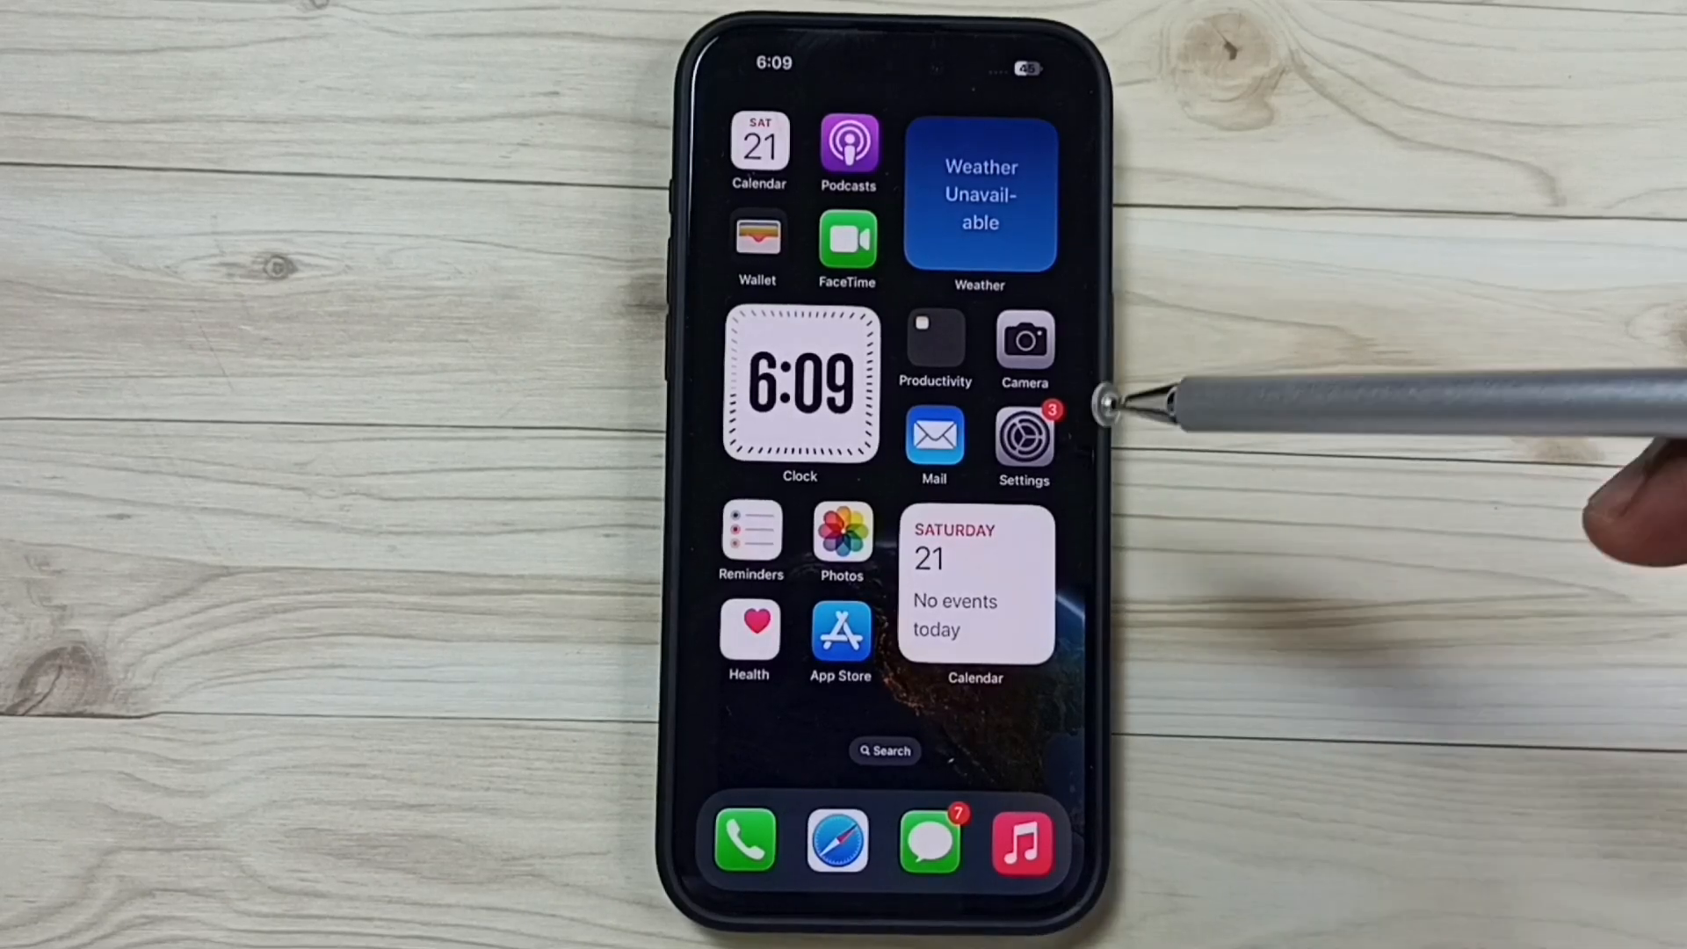
{"action": "mouse_move", "coordinate": [1049, 411]}
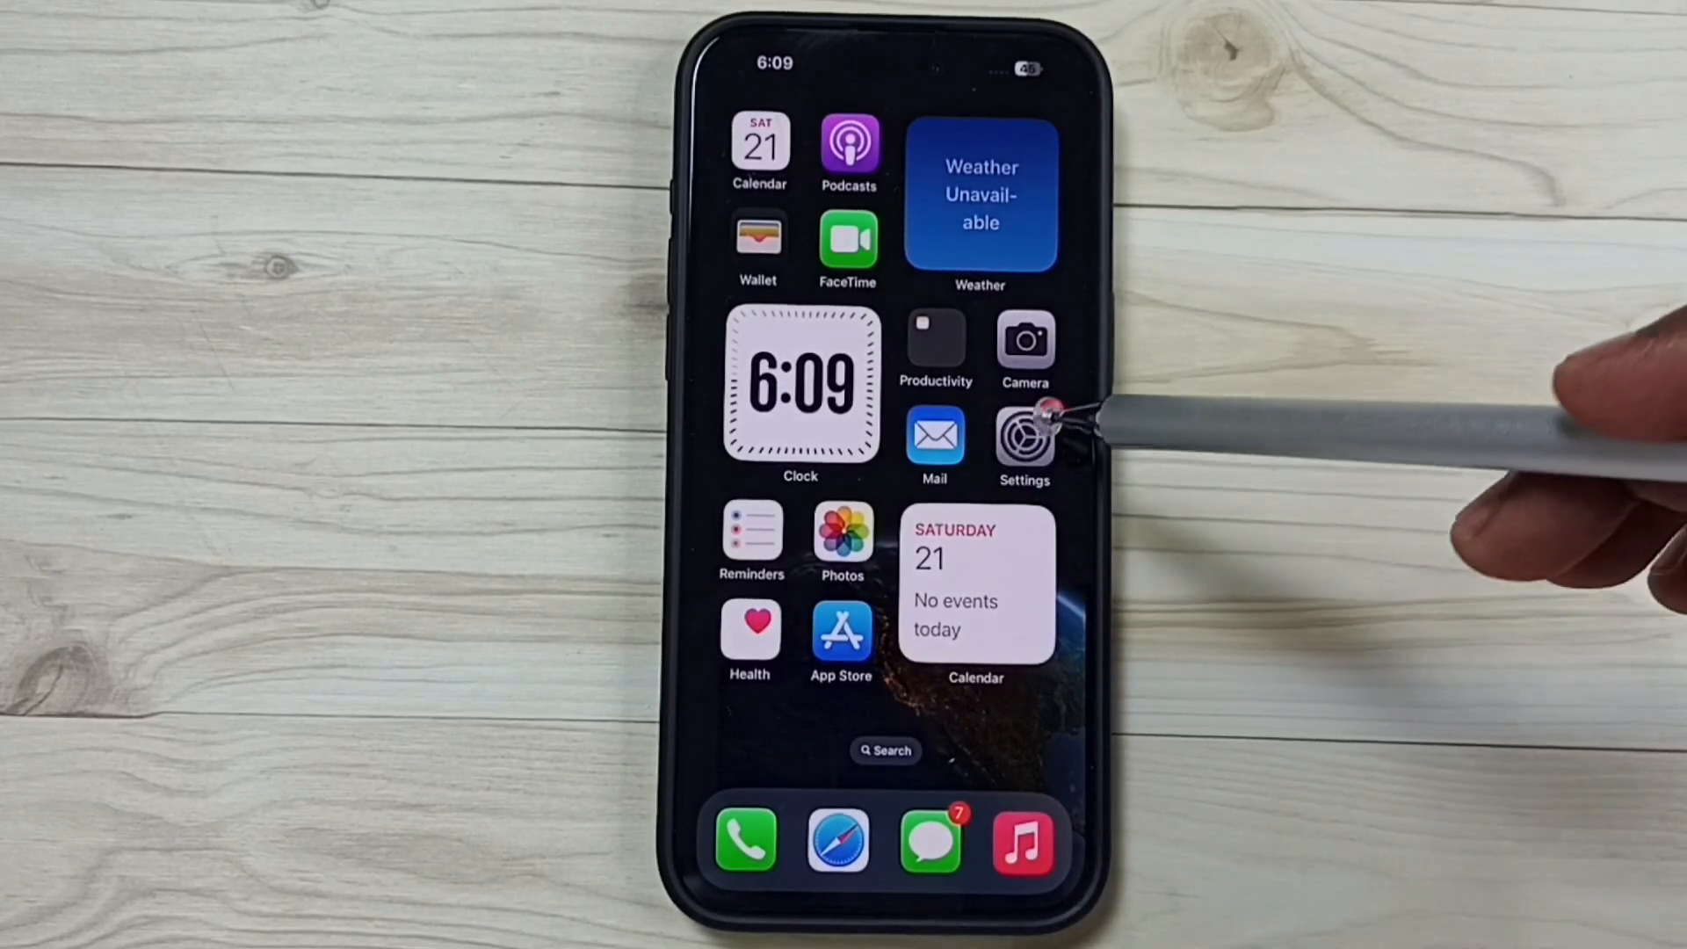
- Launch Settings from the Home Screen to reach the main settings list
{"action": "left_click", "coordinate": [1023, 436]}
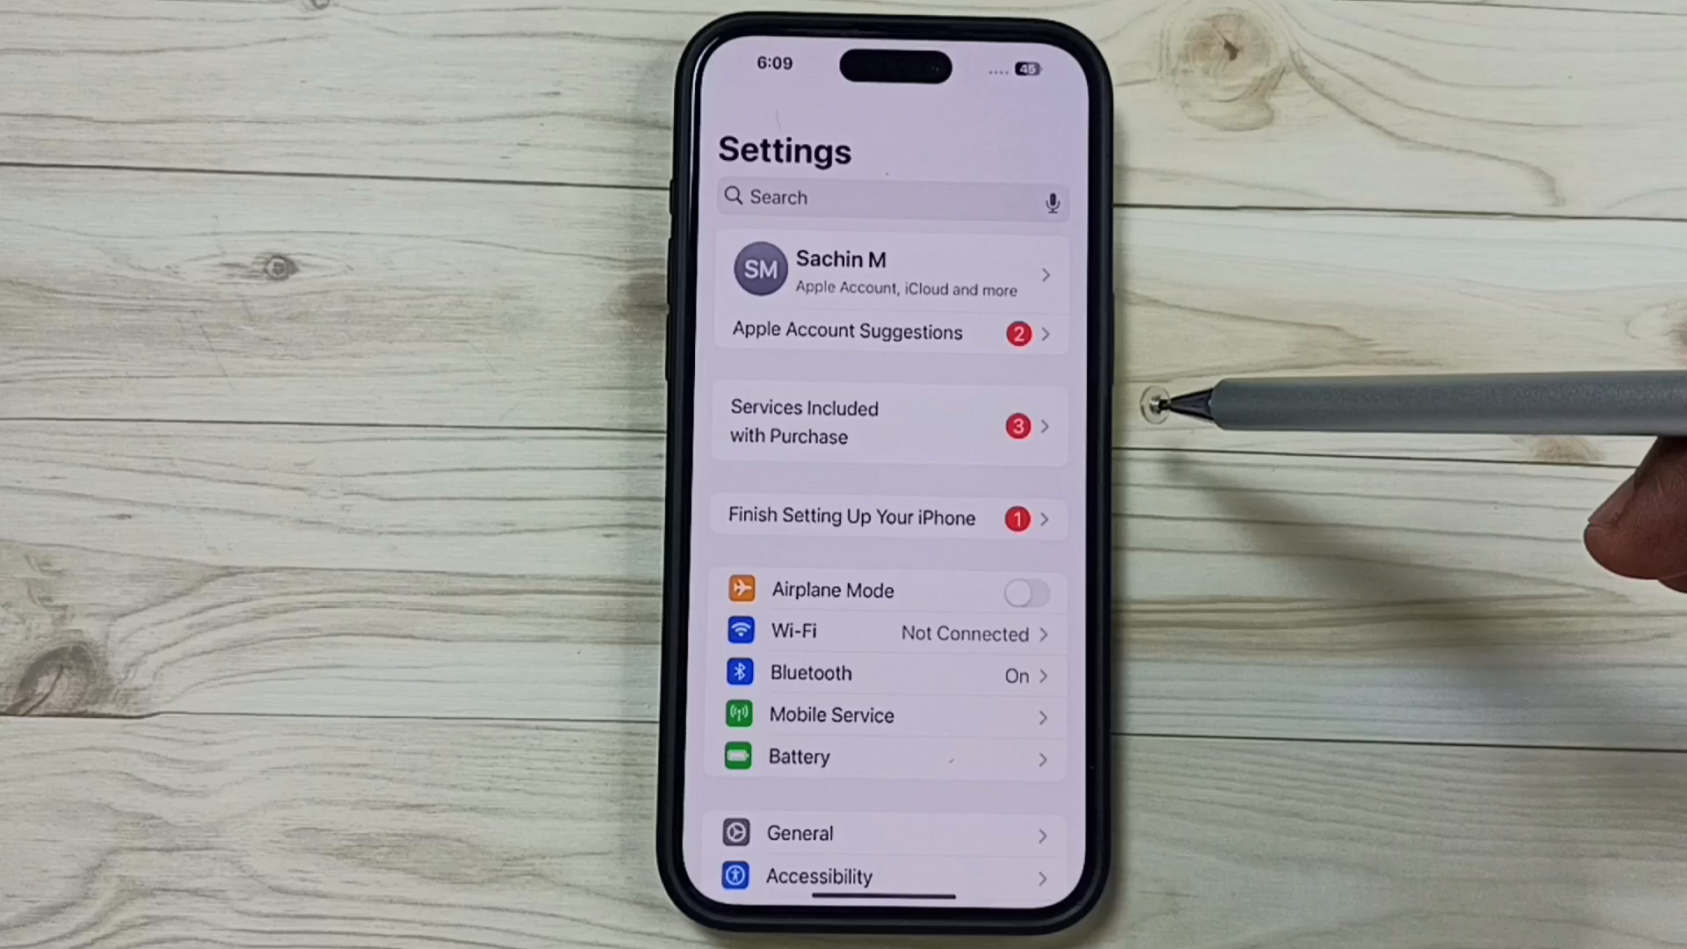
{"action": "mouse_move", "coordinate": [1005, 673]}
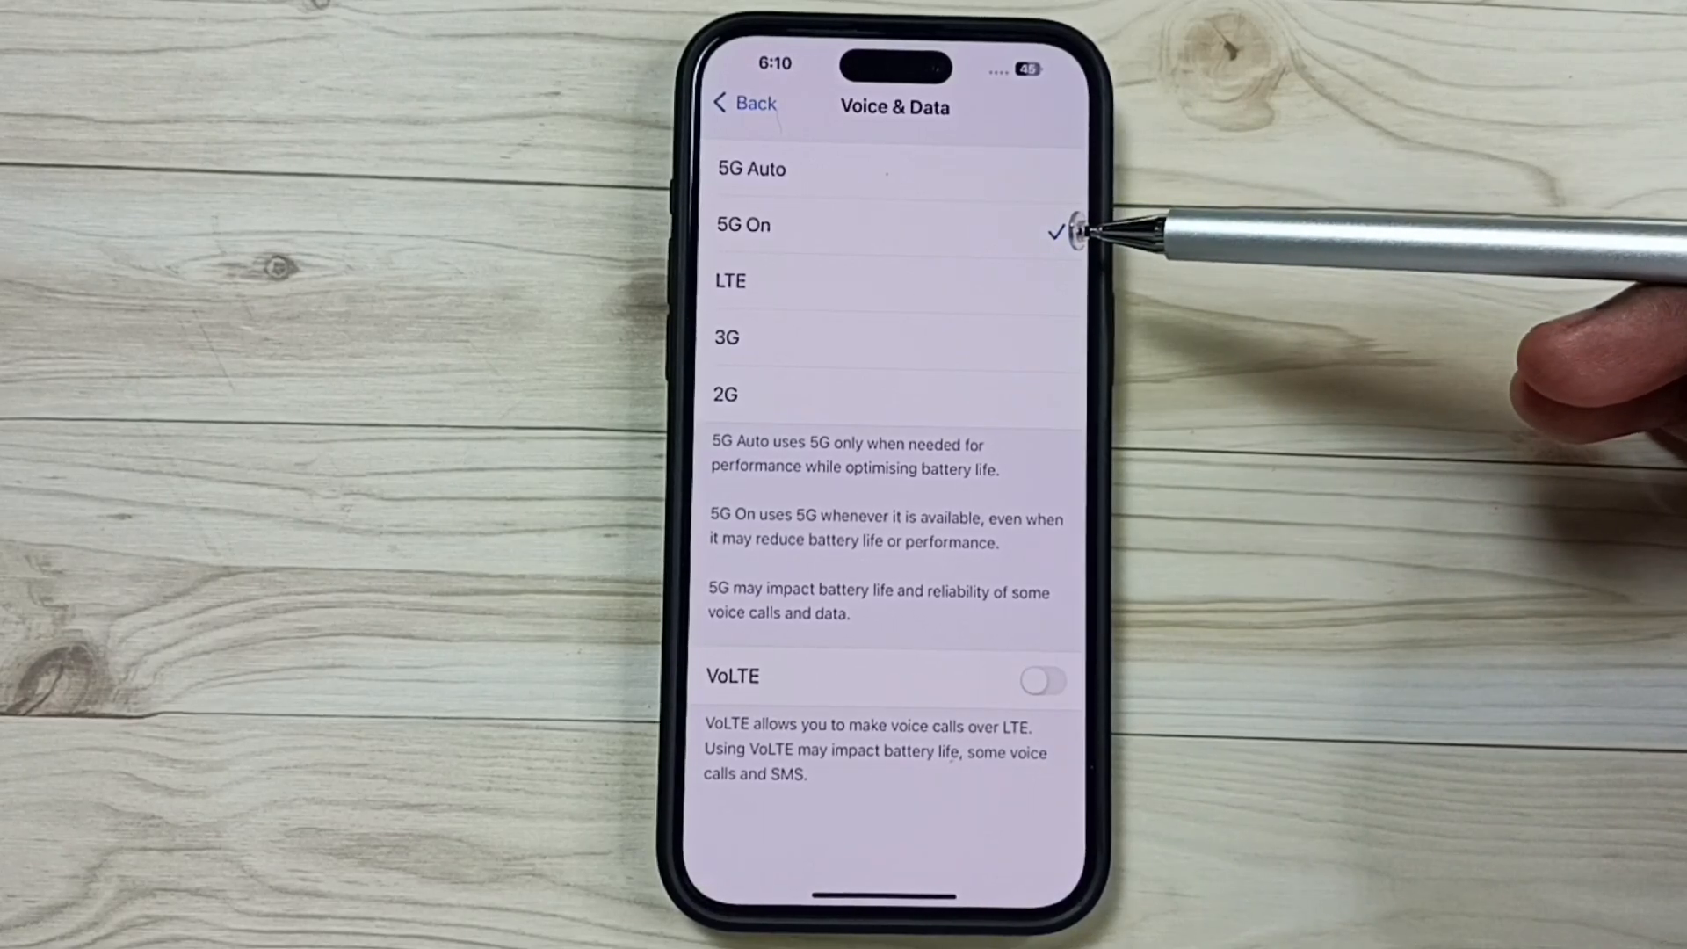
{"action": "mouse_move", "coordinate": [1039, 274]}
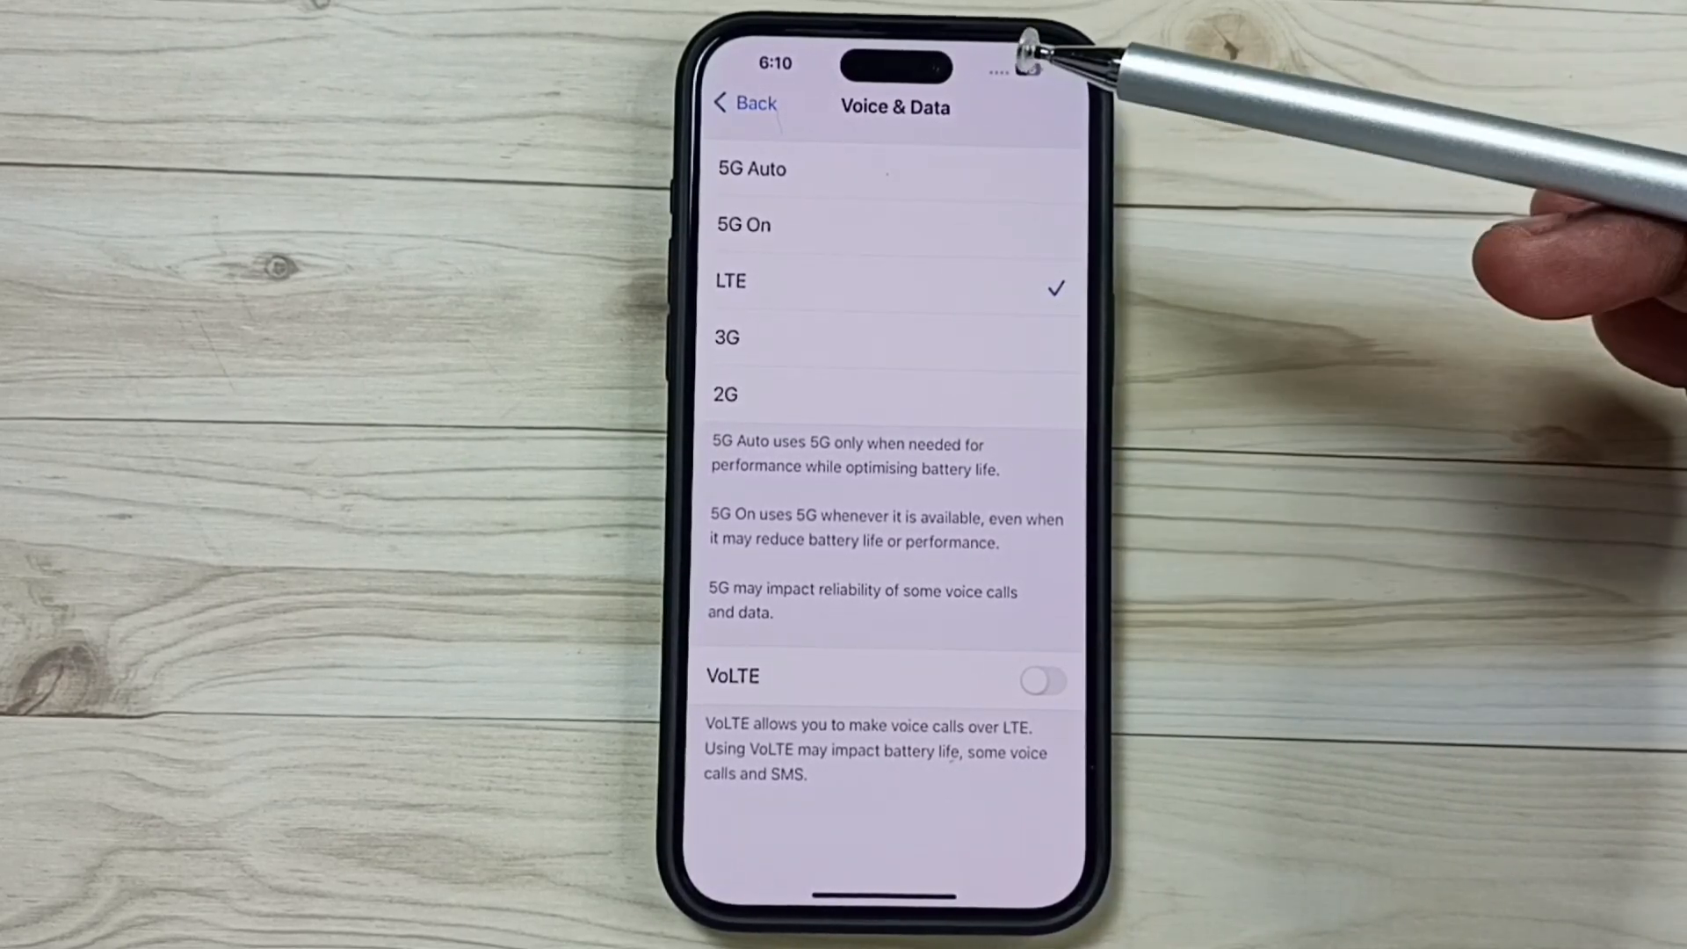
{"action": "mouse_move", "coordinate": [1033, 174]}
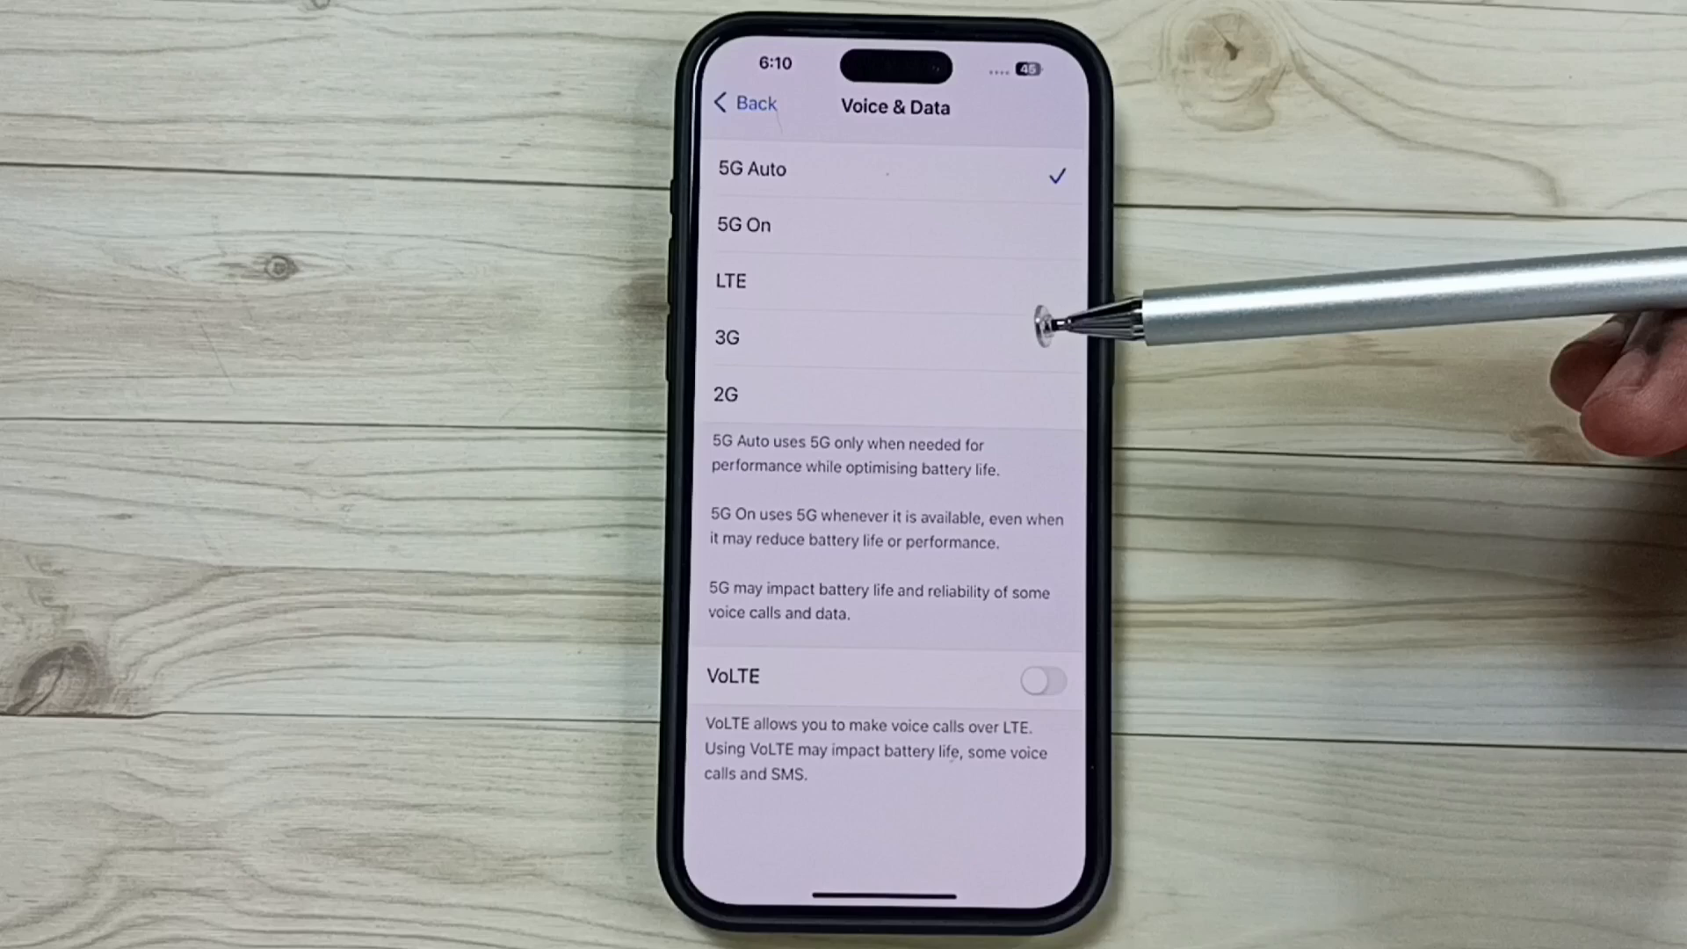
{"action": "mouse_move", "coordinate": [1023, 329]}
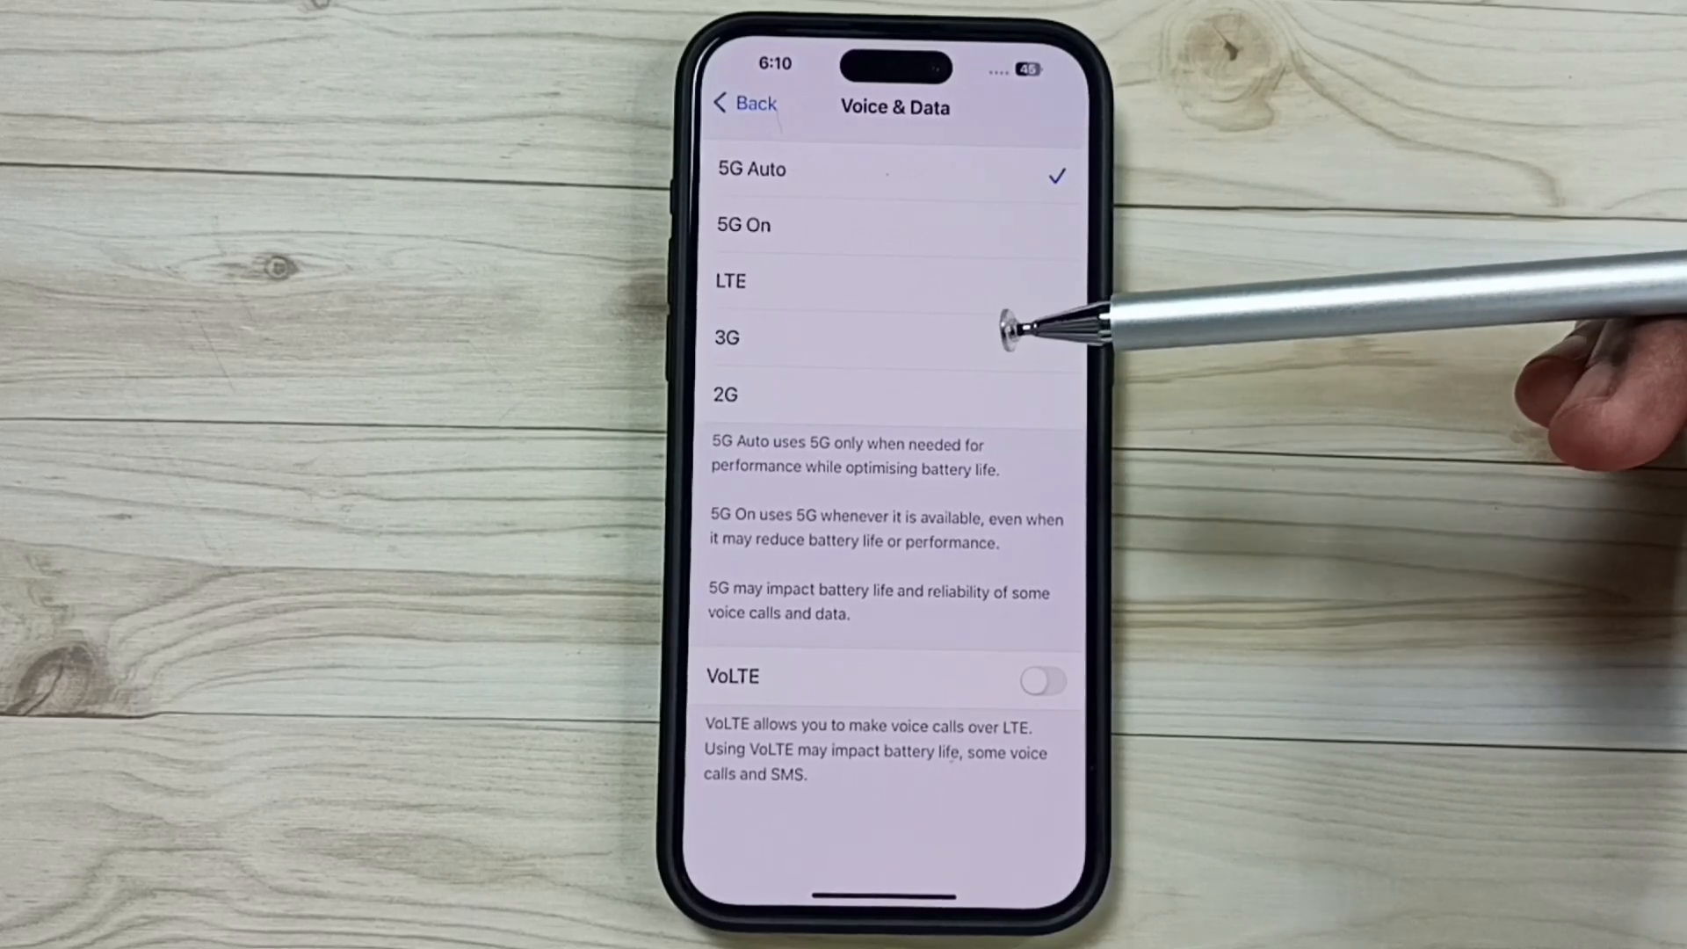
{"action": "mouse_move", "coordinate": [1059, 157]}
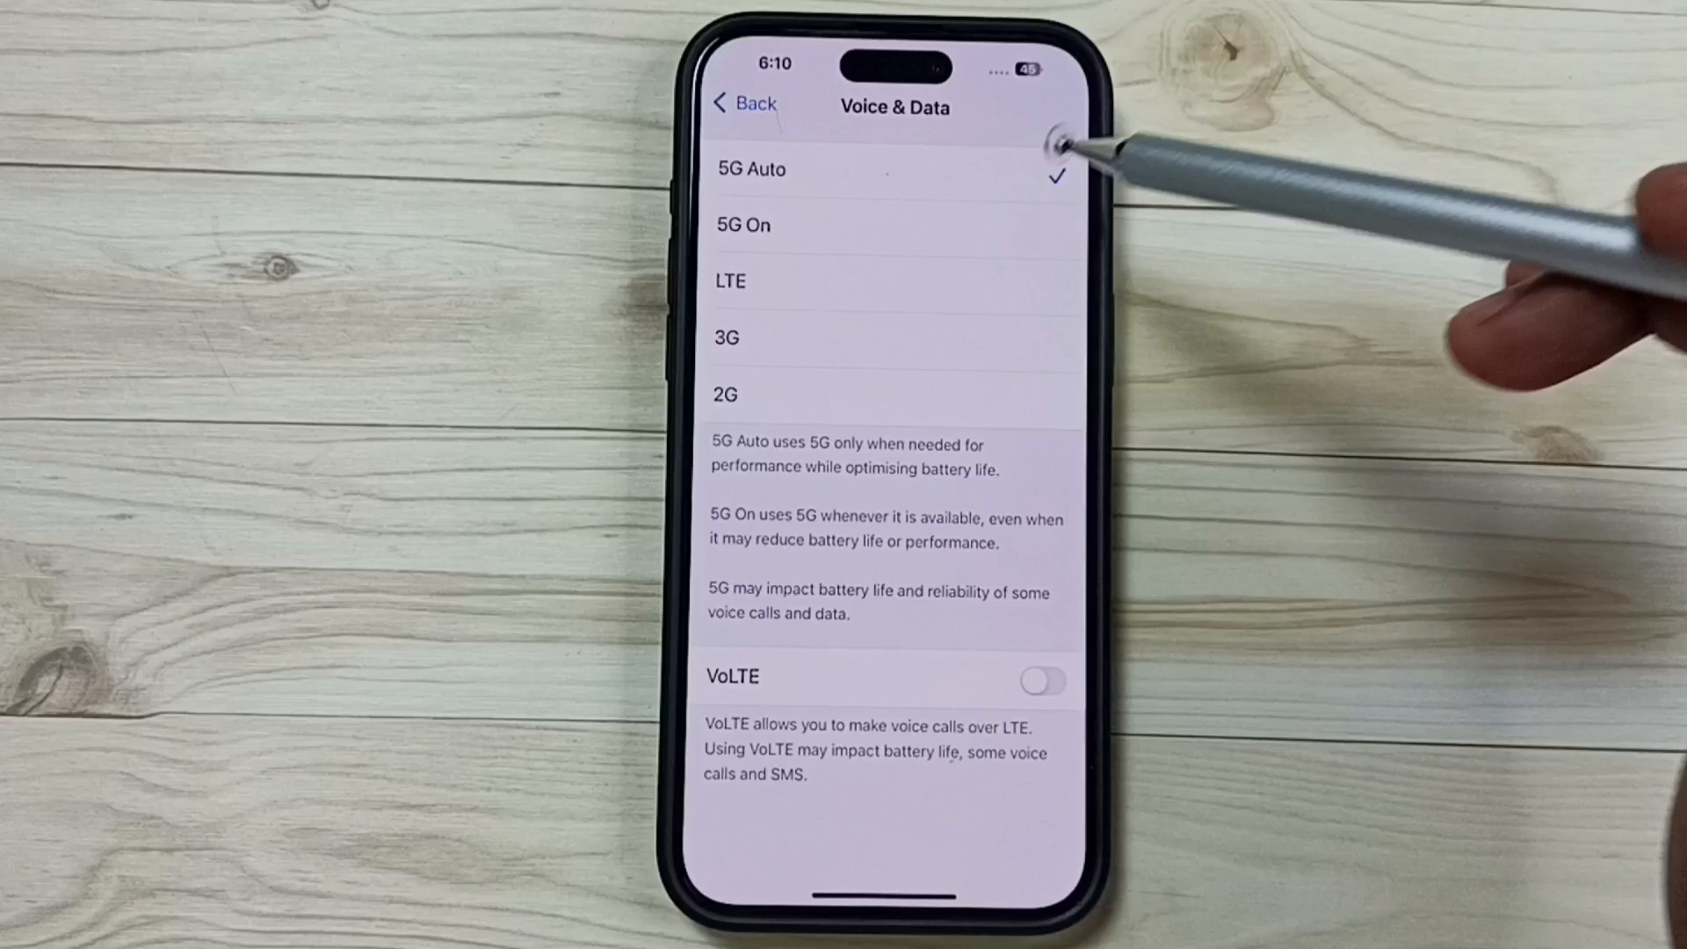
{"action": "mouse_move", "coordinate": [1033, 282]}
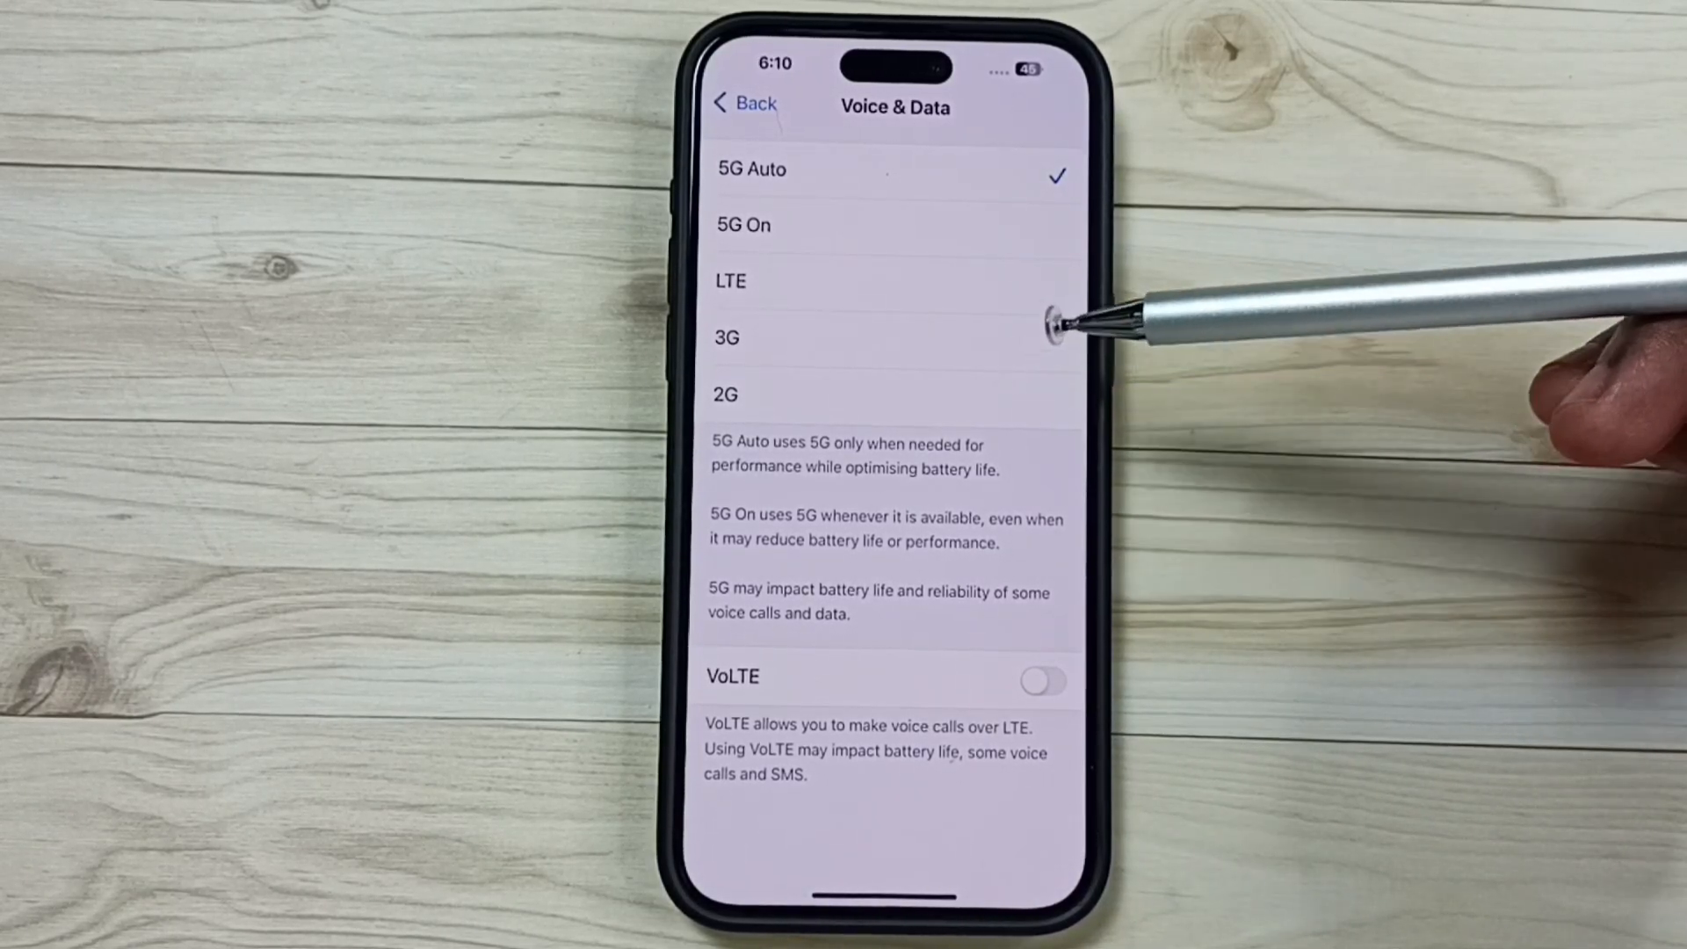
{"action": "mouse_move", "coordinate": [1086, 248]}
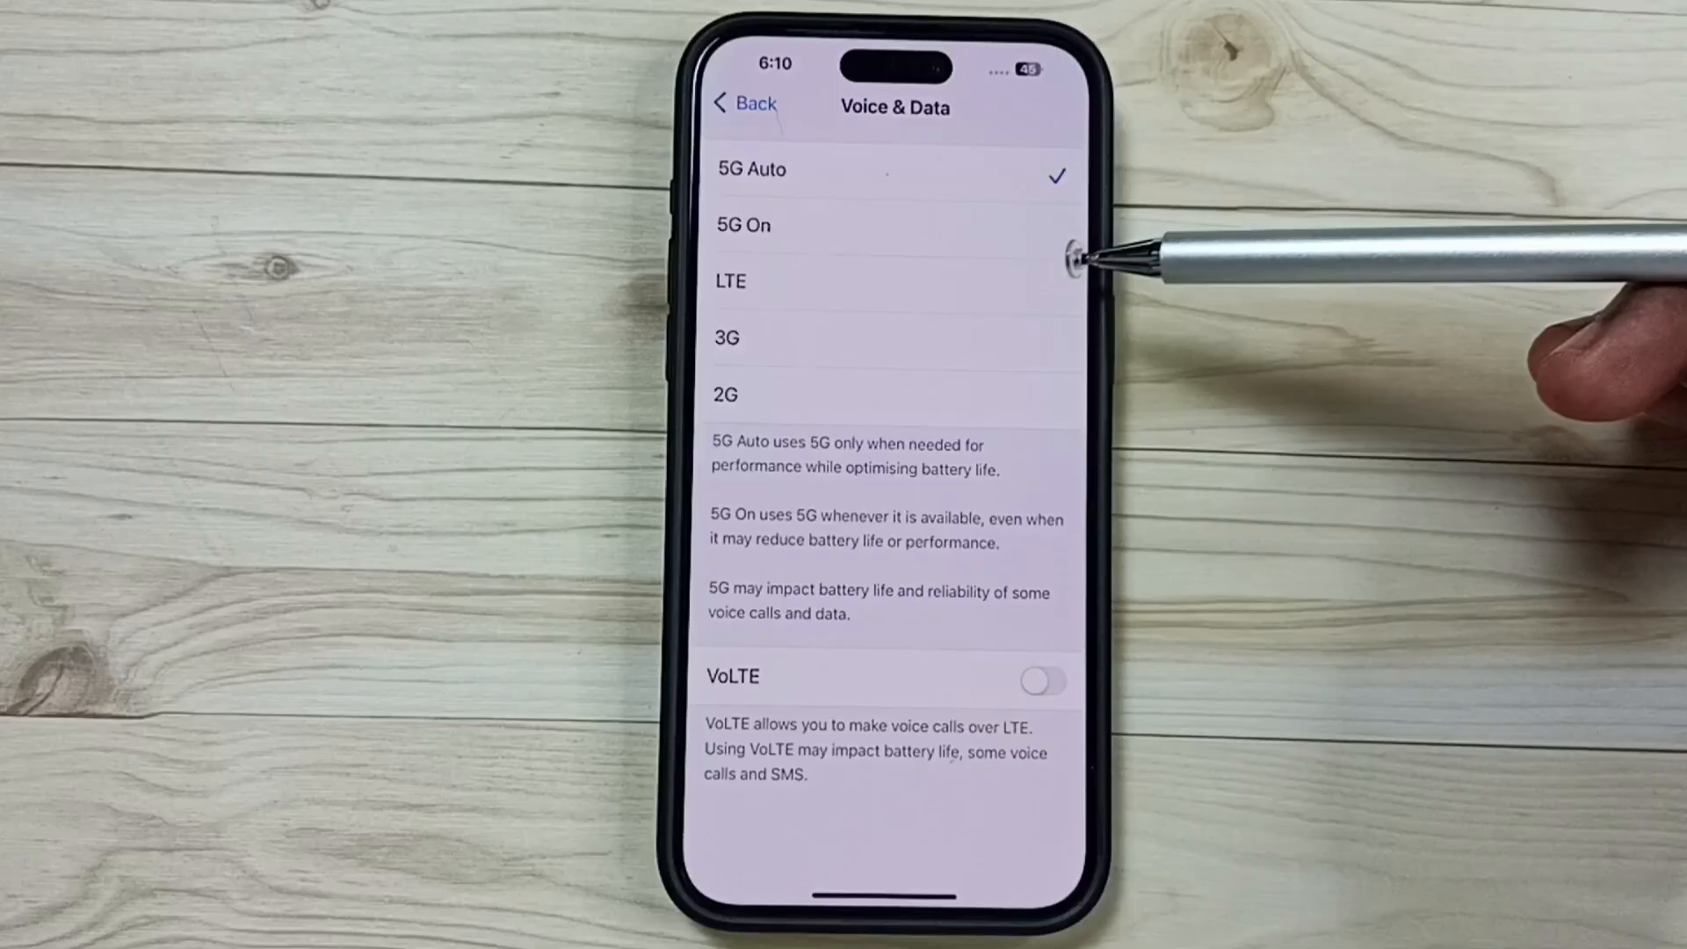